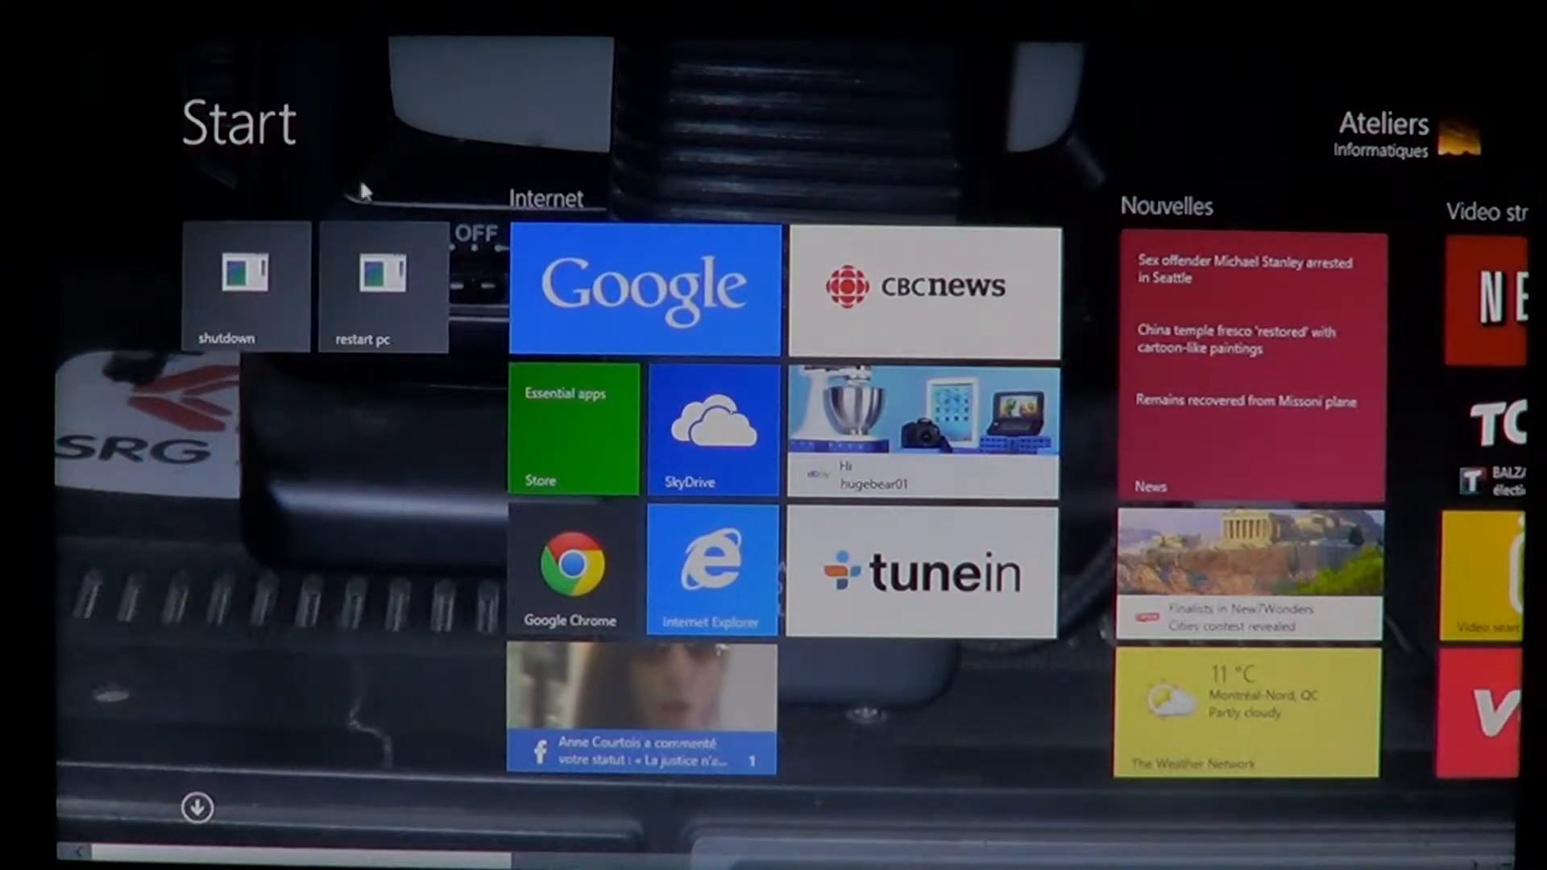
mouse_move(478, 192)
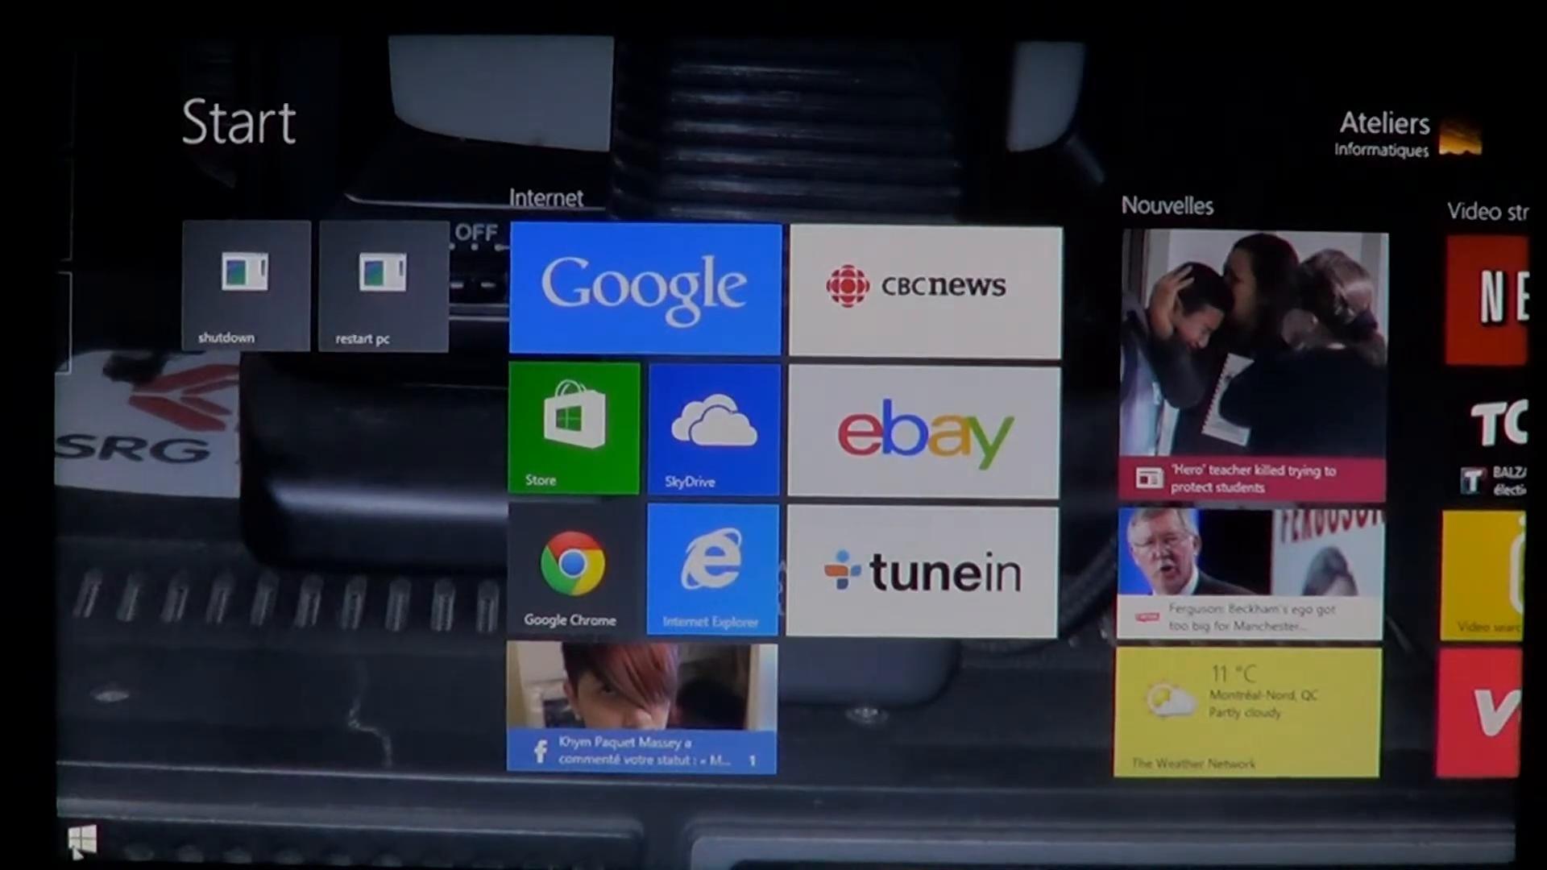
Step: View the Sleep, Shut down and Restart power choices, then open the Start button's quick-link menu
right_click(79, 836)
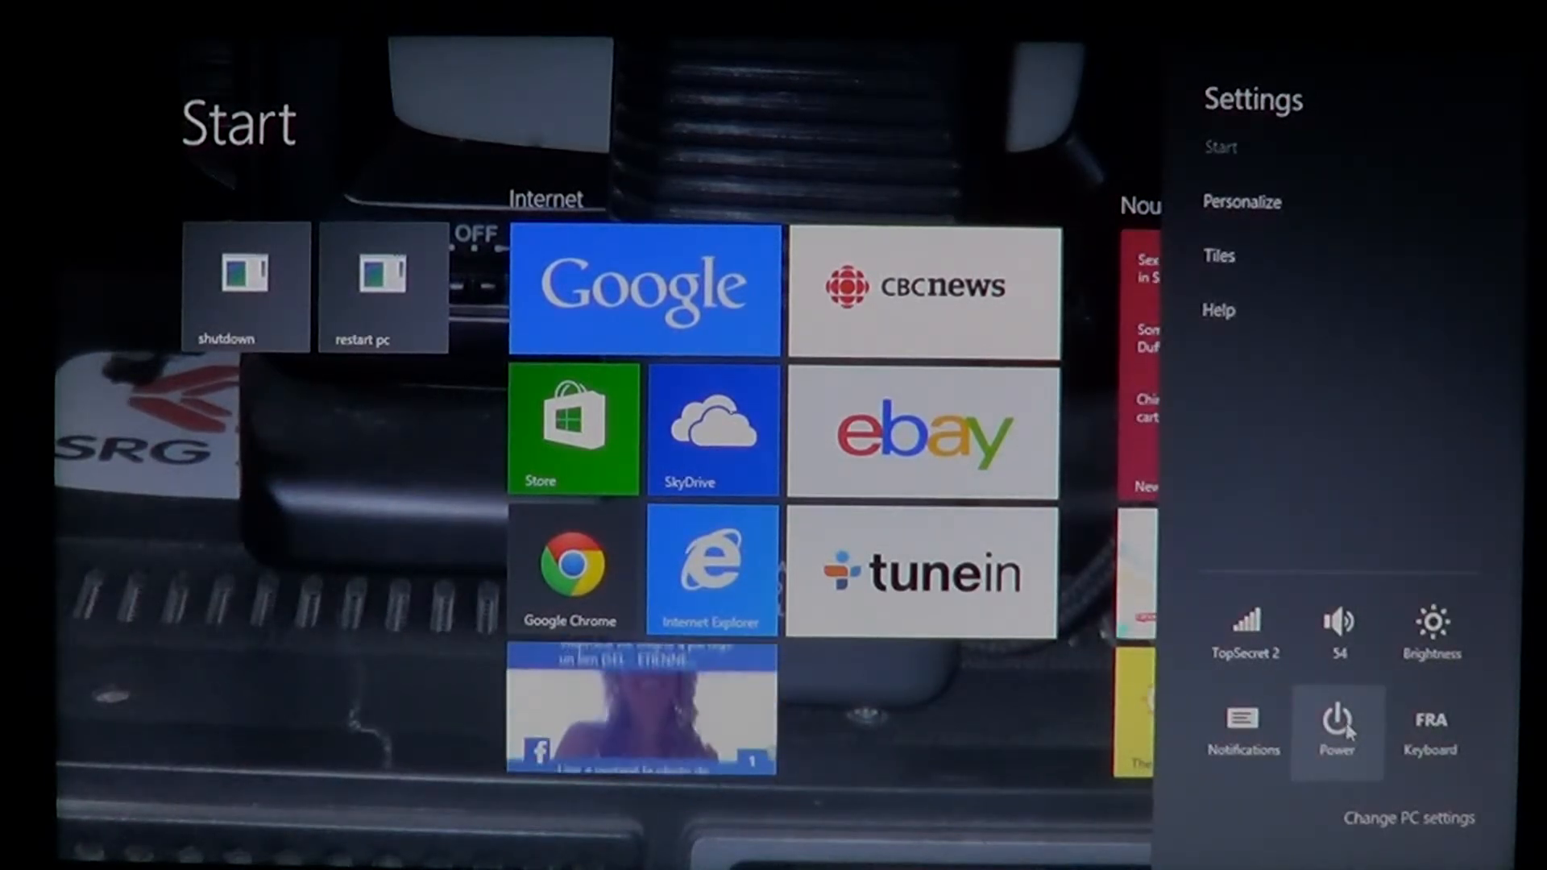
click(1337, 728)
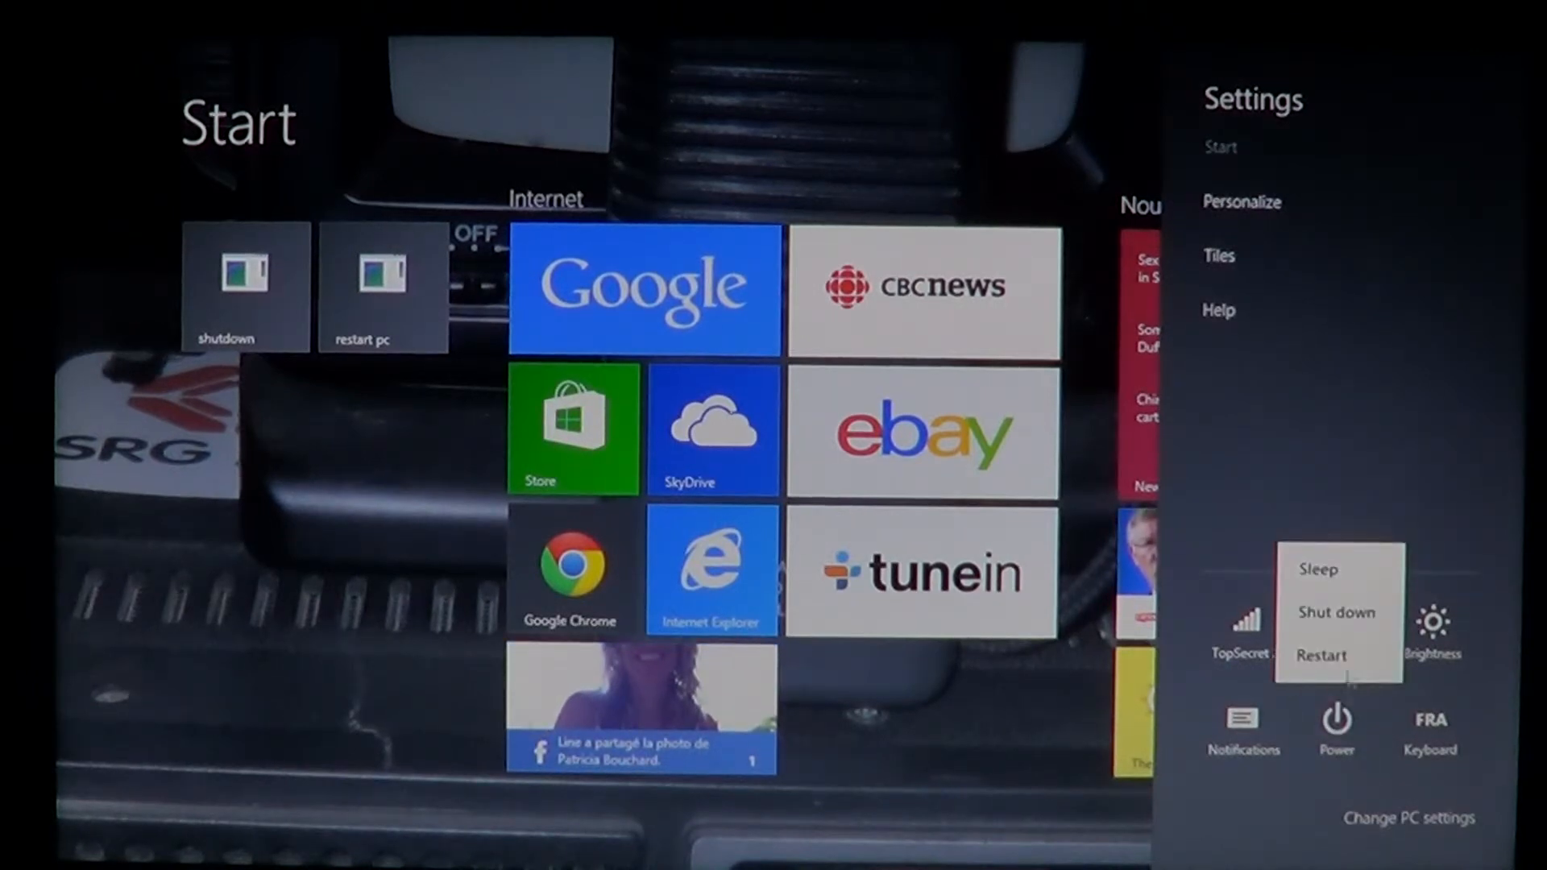
mouse_move(898, 106)
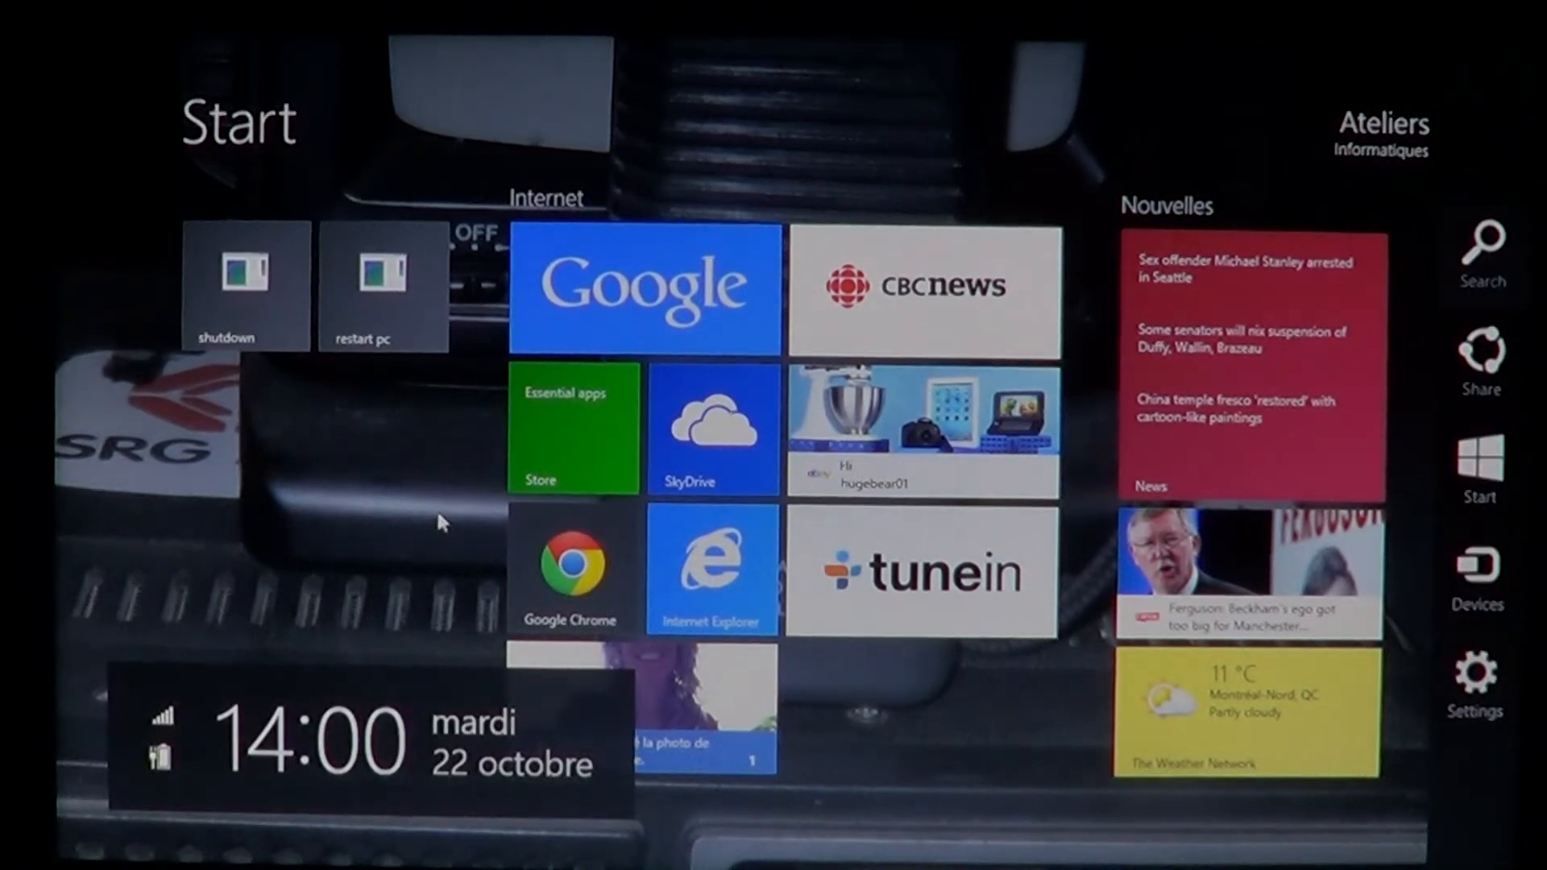
right_click(74, 843)
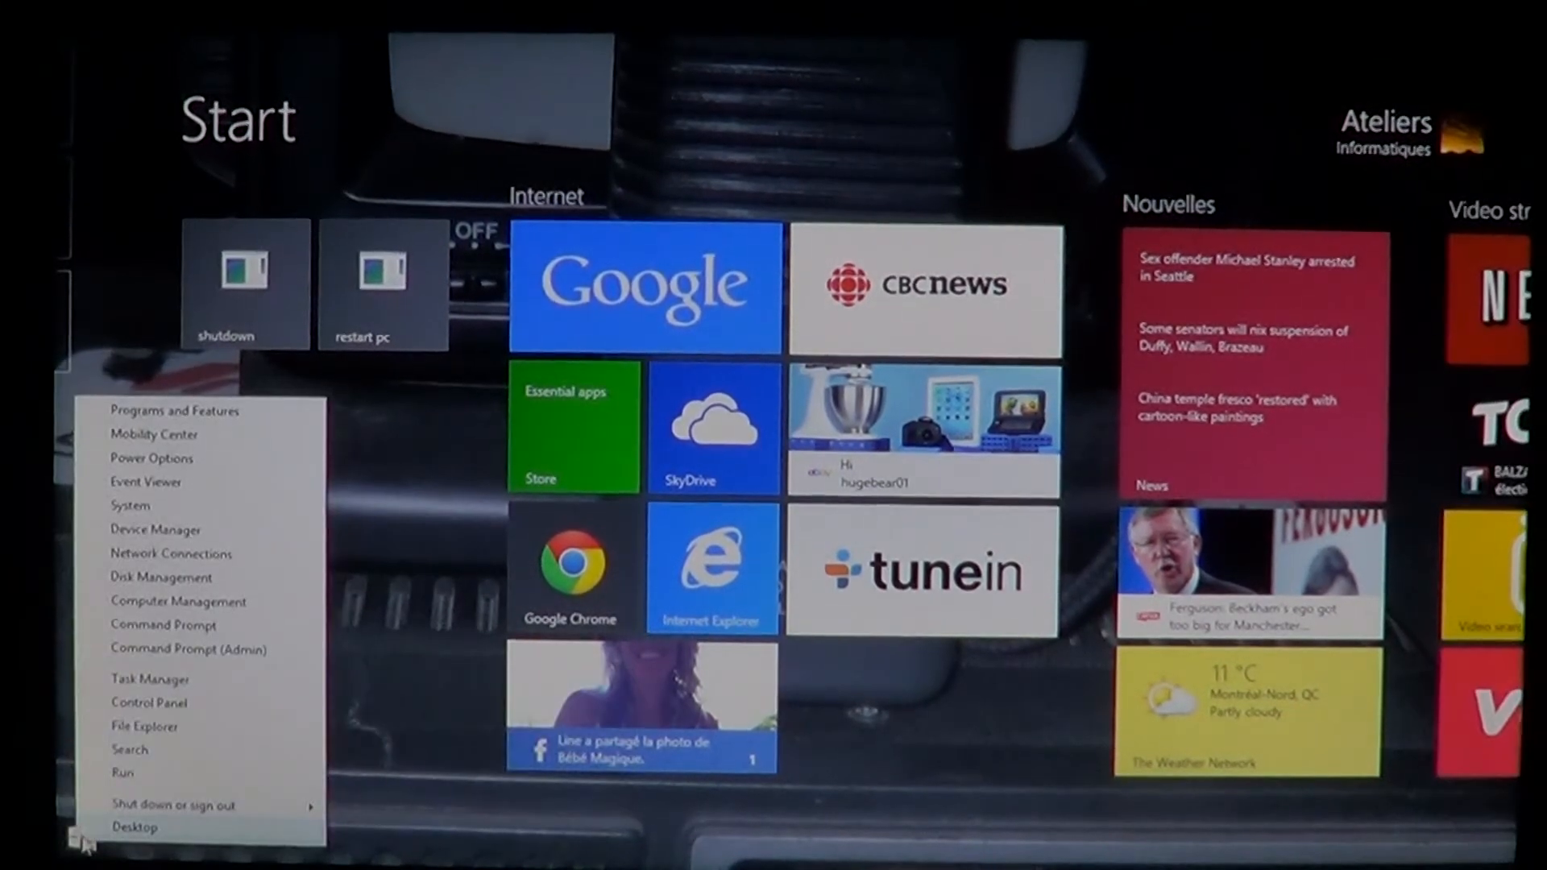